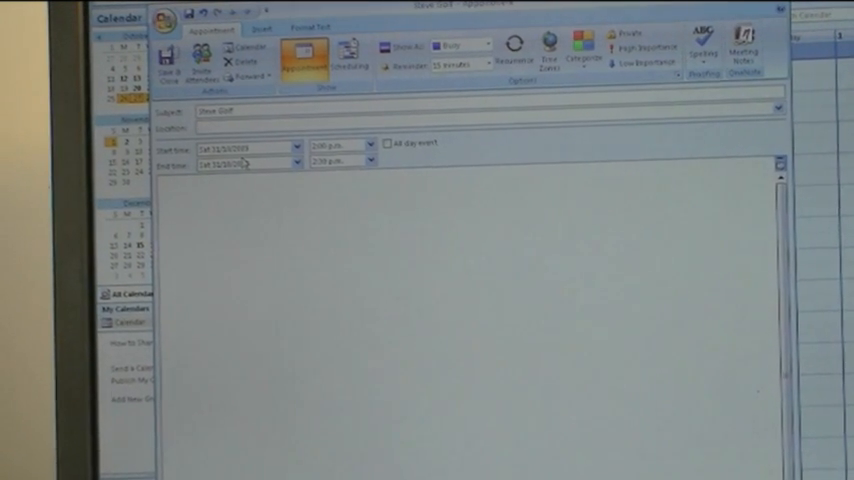
- Enter 'Discovery Bay Golf Club, Hong Kong' as the Steve Golf appointment's location
{"action": "type", "text": "Discovery Bay Golf Club, Hong Kong"}
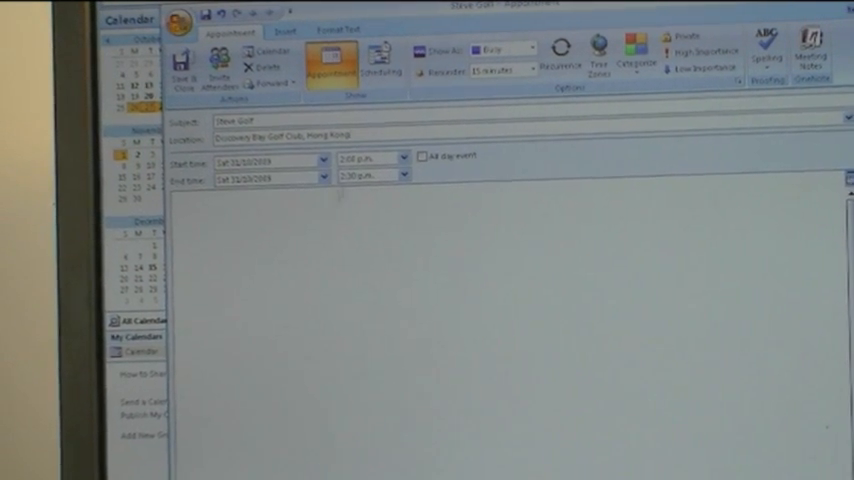
{"action": "left_click", "coordinate": [421, 174]}
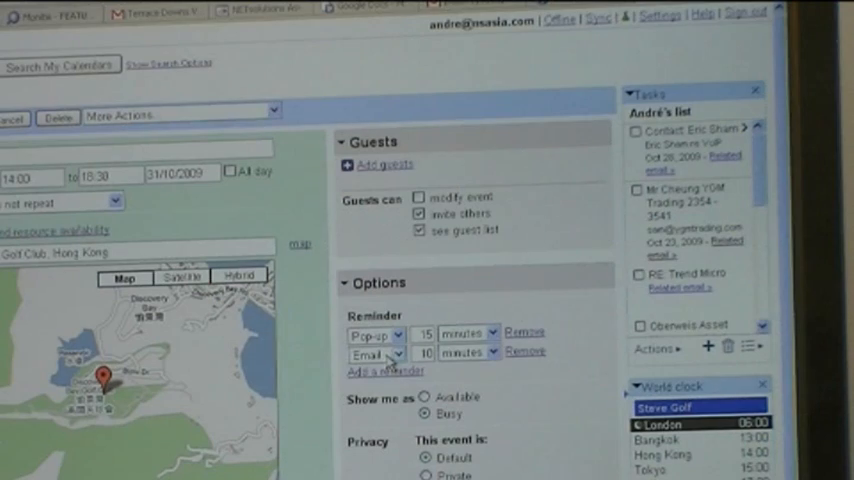
- Switch the golf event's second reminder to SMS, measured in hours
{"action": "left_click", "coordinate": [375, 353]}
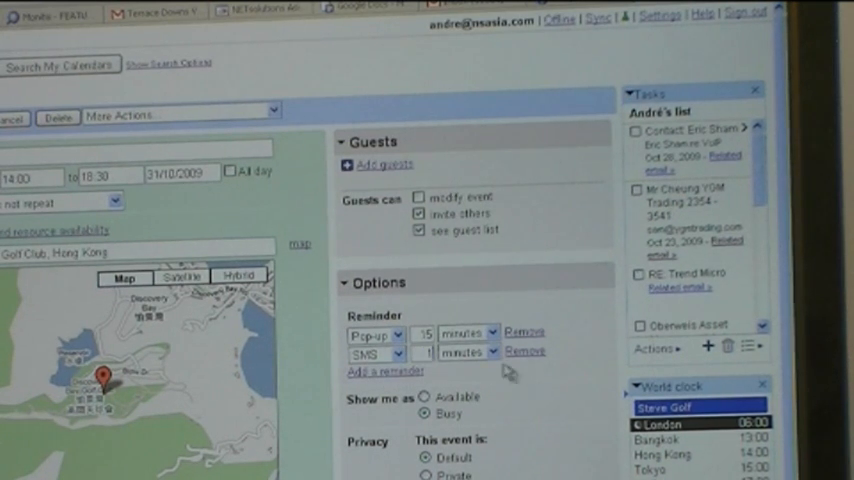
{"action": "left_click", "coordinate": [468, 351]}
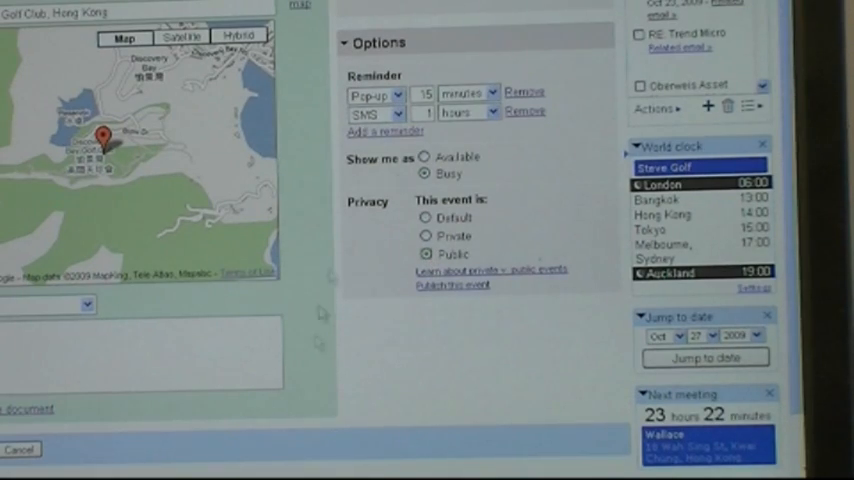
{"action": "mouse_move", "coordinate": [357, 392]}
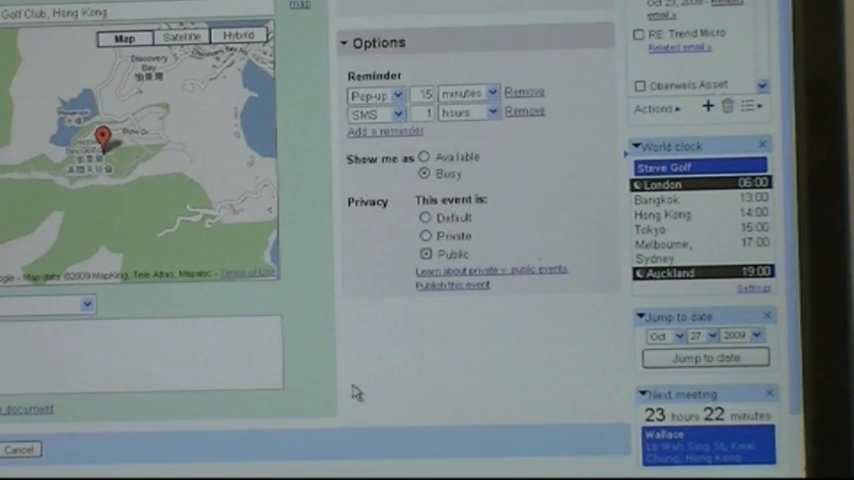